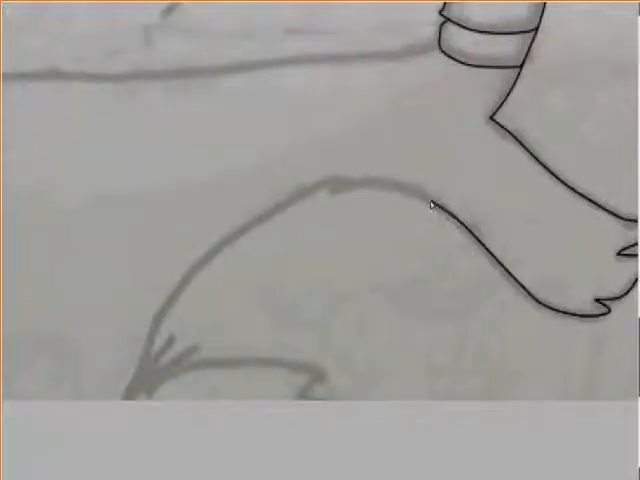
Trace the grey curved pencil line below the arm with a clean black stroke.
left_click_drag(430, 204, 204, 260)
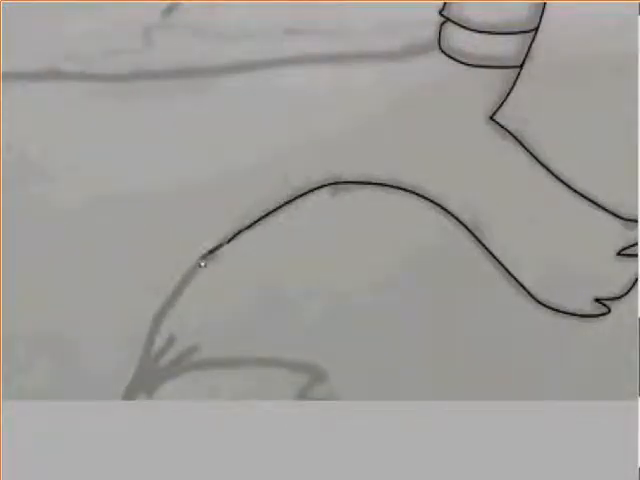